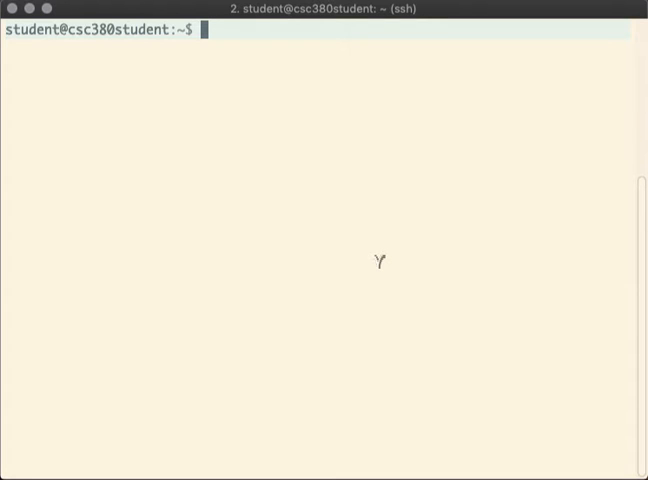
- Compose an anonymous ldapsearch against host 192.168.42.100 with an empty search base
type("ldapsearch")
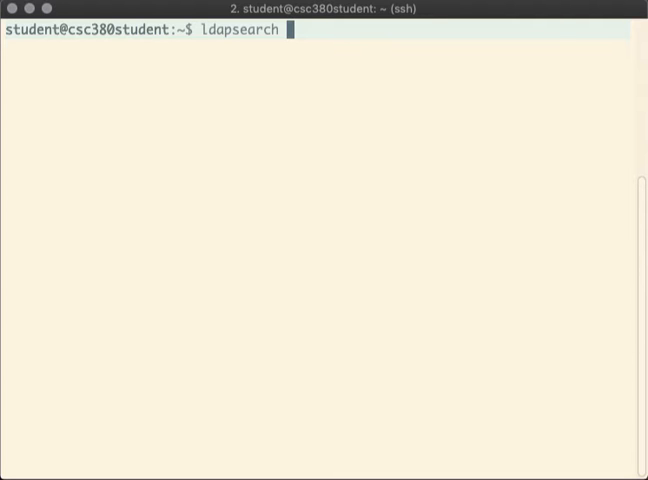
type("-h 19")
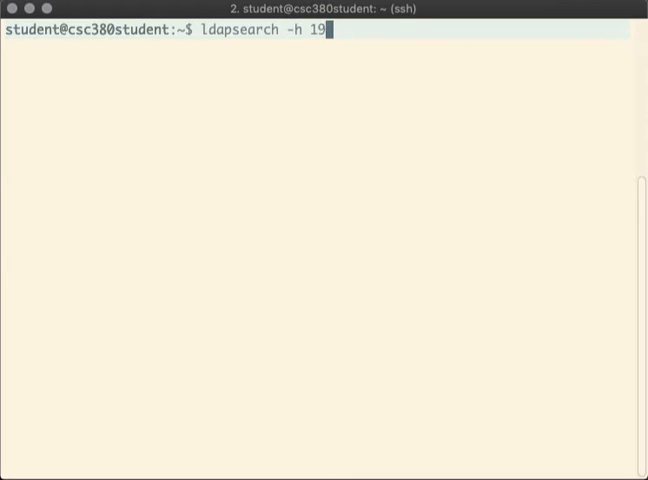
type("2.168.42.")
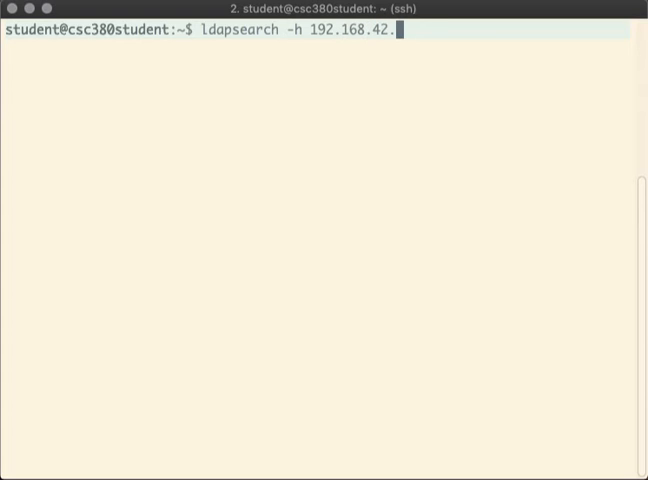
type("100")
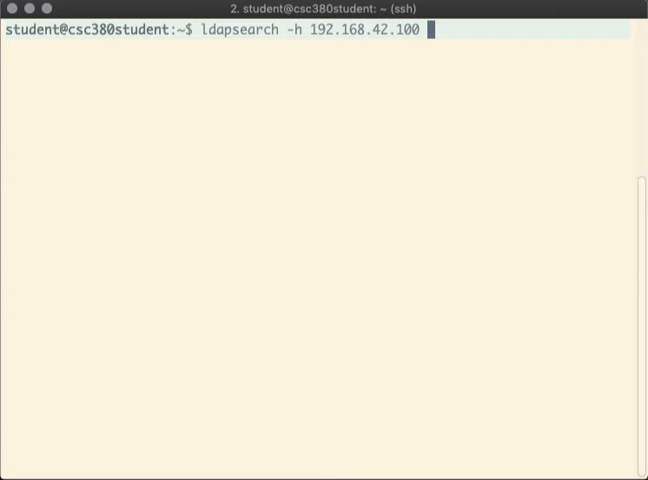
type("-x")
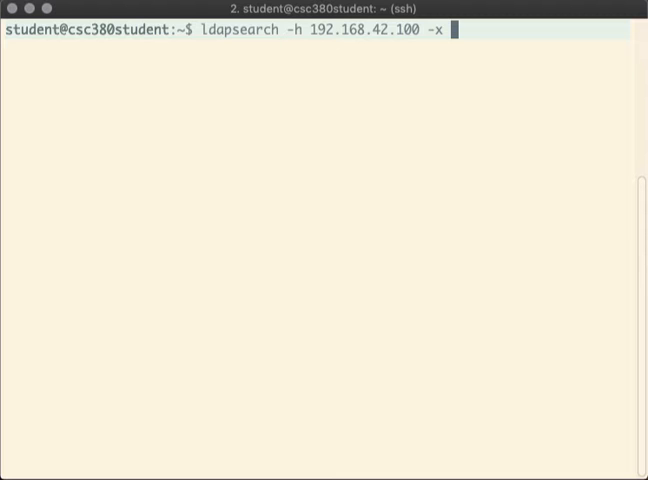
type("-b")
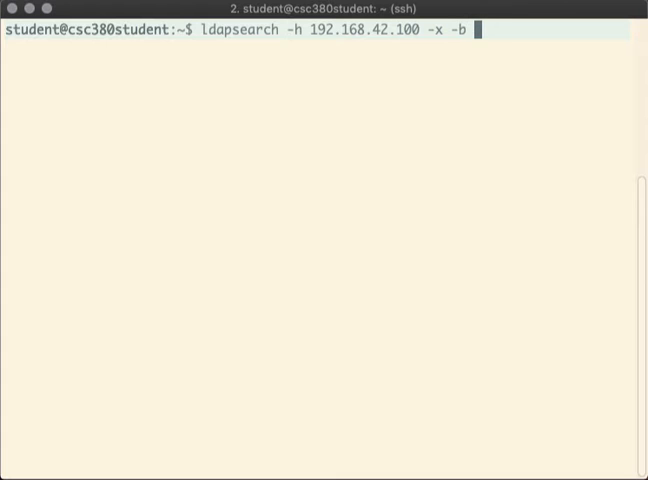
type("''")
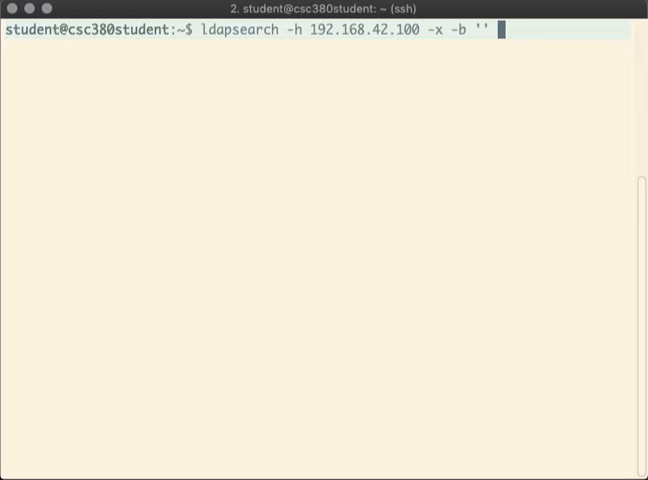
- Add base scope and the '(objectclass=*)' filter to complete the root-entry query
type("-s ba")
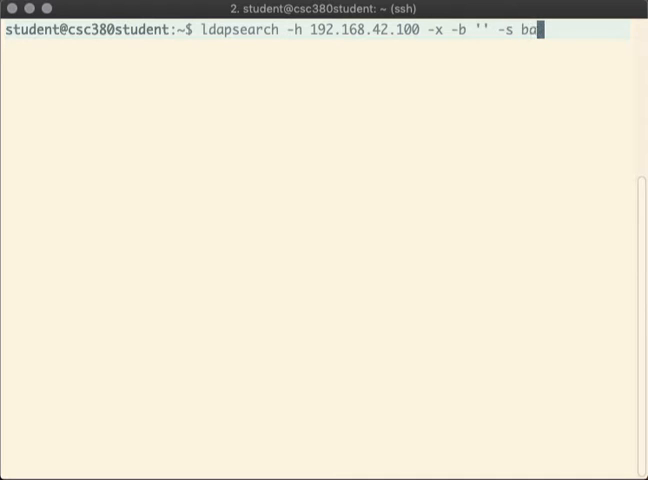
type("se")
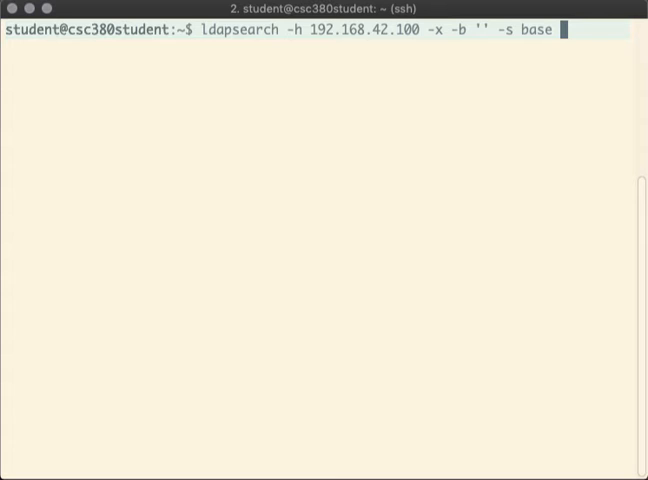
type("'(obje")
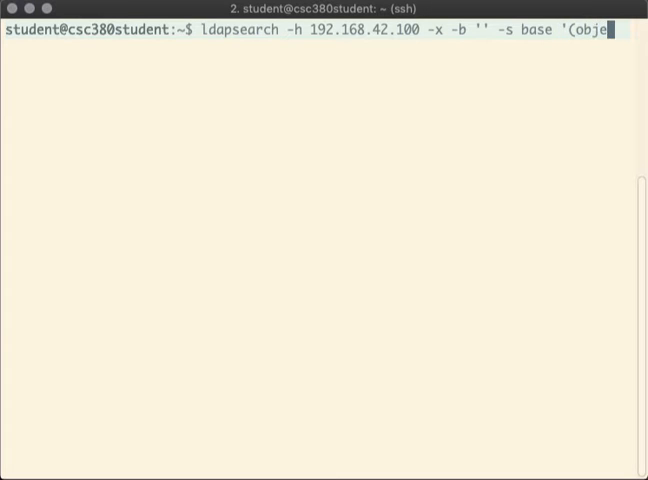
type("ctlass=")
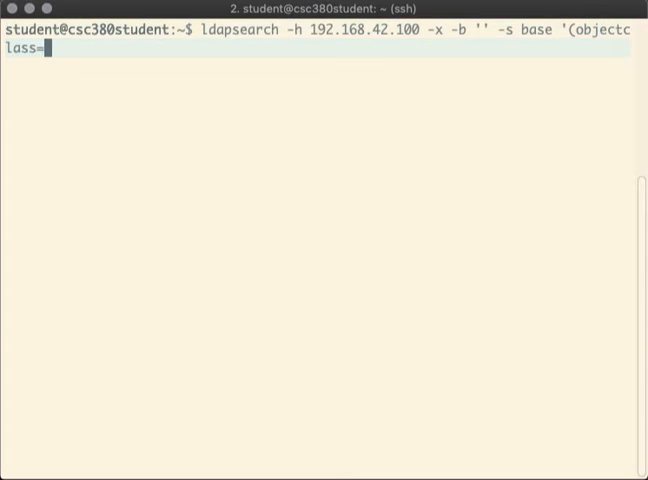
type("*)'")
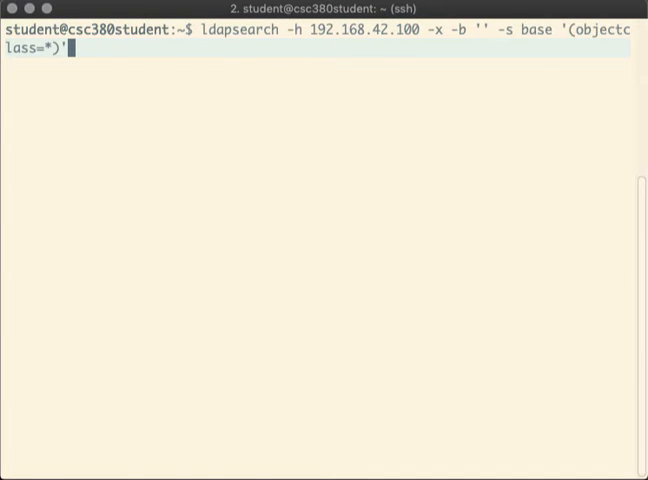
- Run the root DSE search and review the returned naming contexts and supported controls
key("Return")
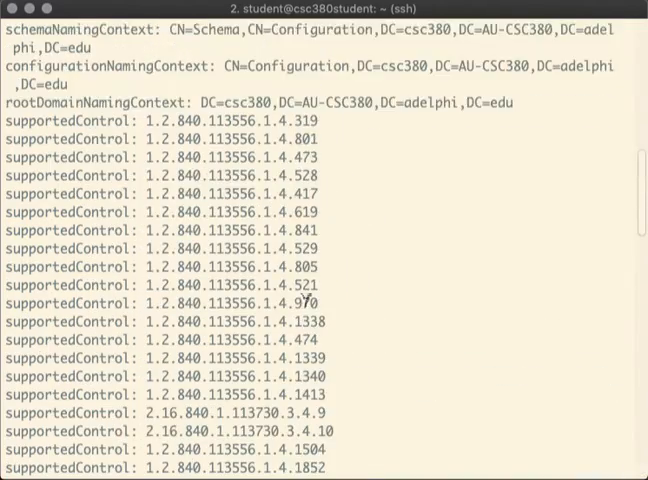
scroll("up", 3)
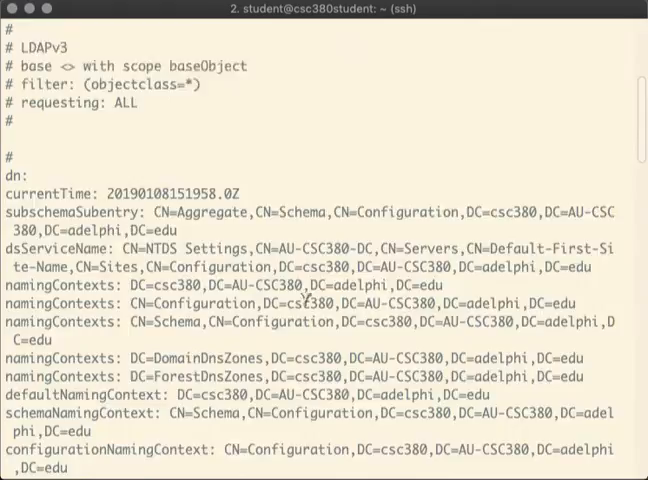
scroll("up", 3)
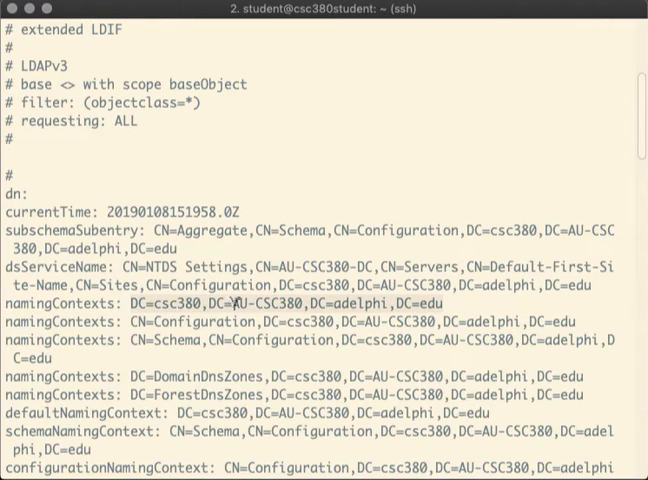
scroll("down", 3)
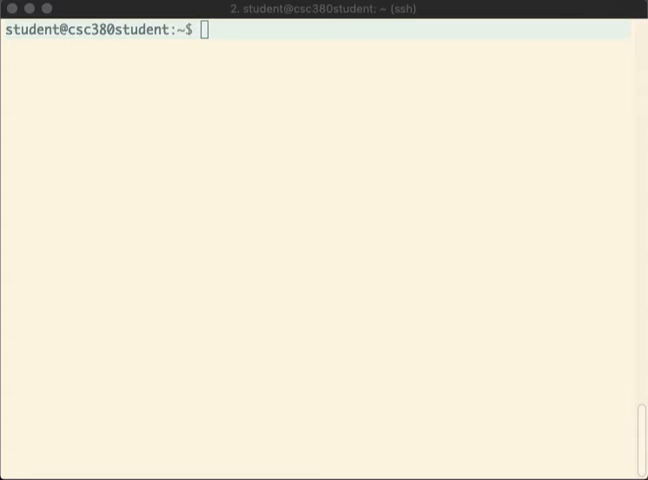
- Compose an ldapsearch against 192.168.42.100 with base DC=csc380,DC=AU-CSC380,DC=adelphi,DC=edu
type("lda")
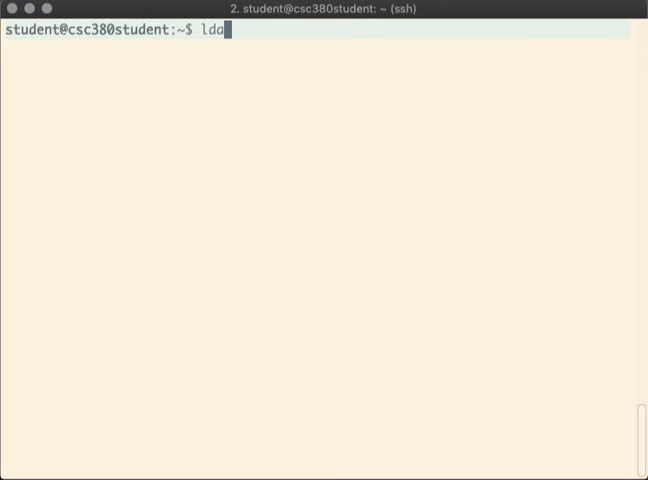
type("psearch -")
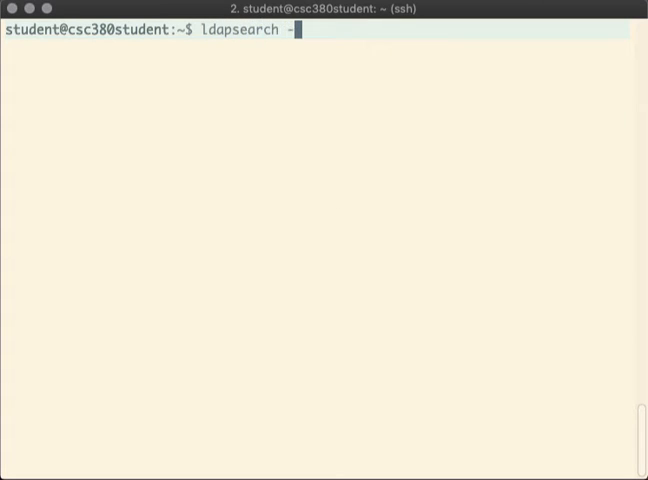
type("h 192.168.42.")
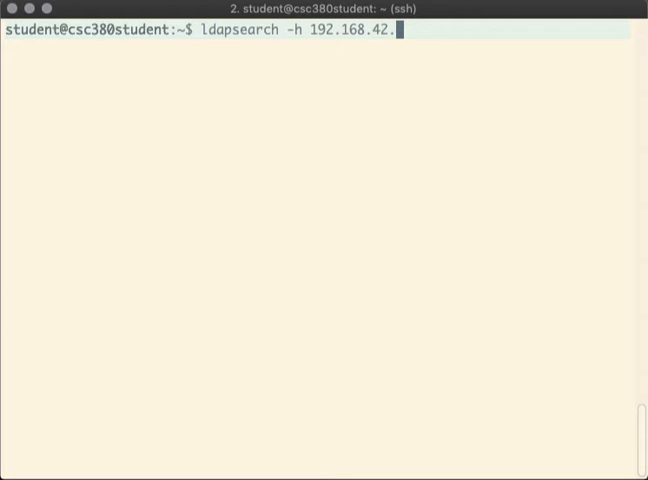
type("100")
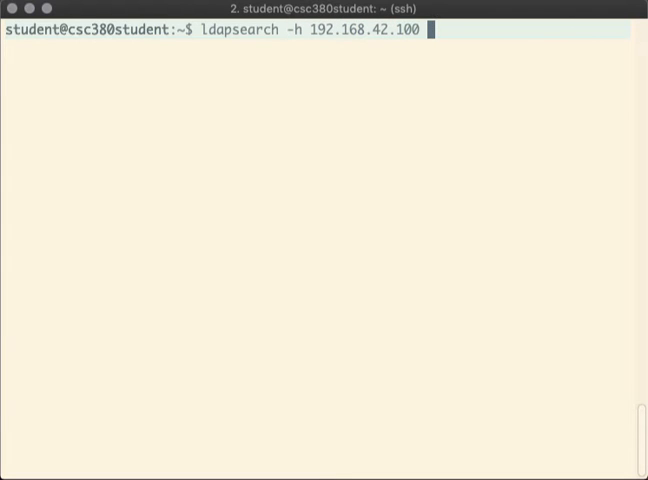
type("-x")
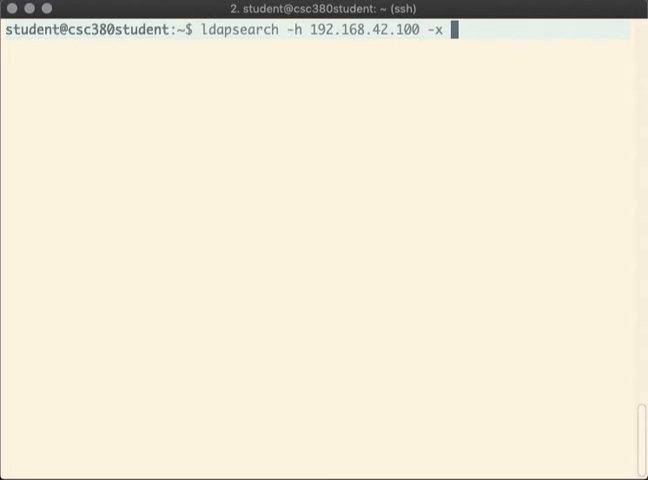
type("-b")
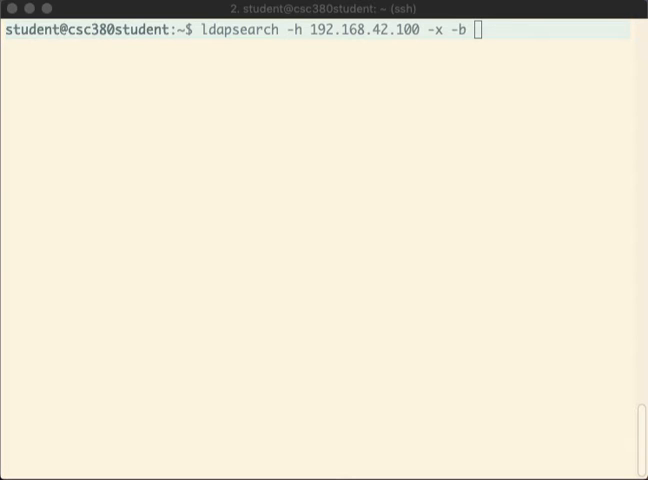
type("DC=csc380,DC=AU-CSC380,DC=adelphi,DC=edu")
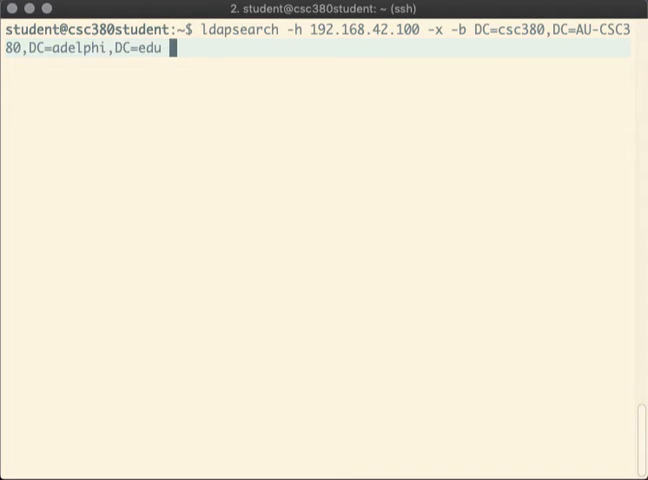
type("-D")
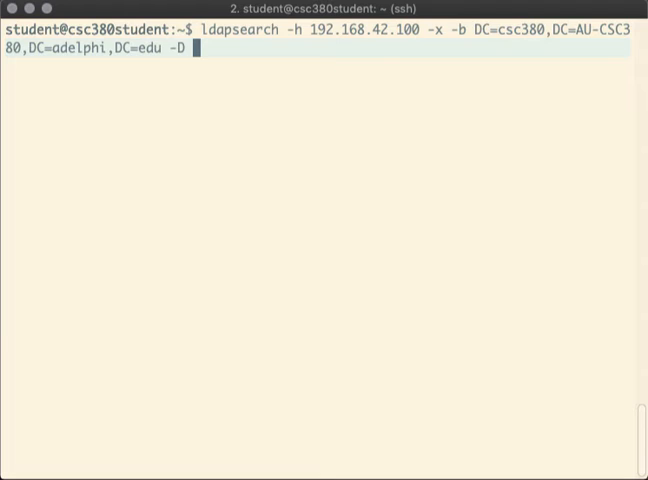
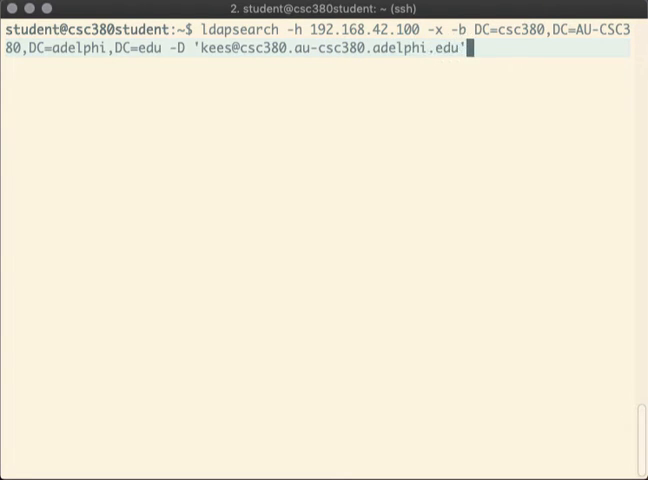
type("-")
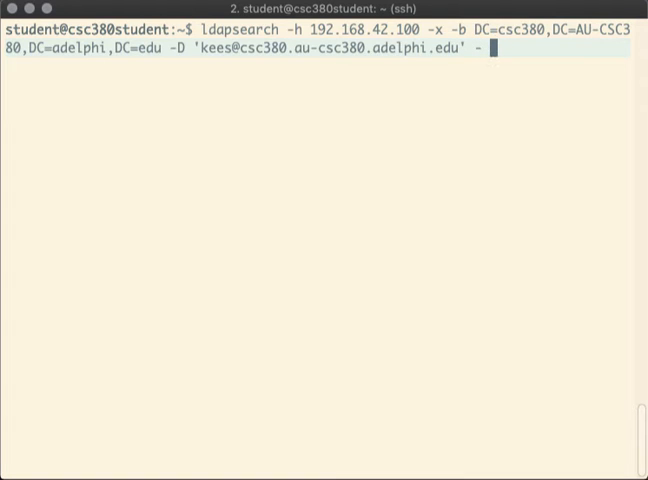
type("W")
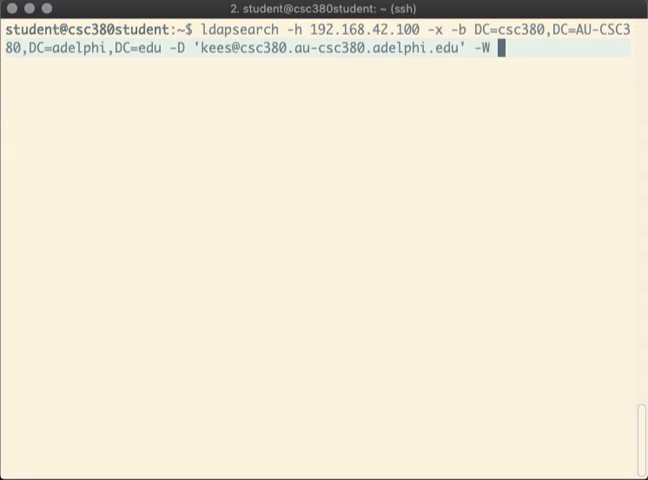
- Filter on '(sn=Leune)', run the search and supply the LDAP password to display the entry
type("'(")
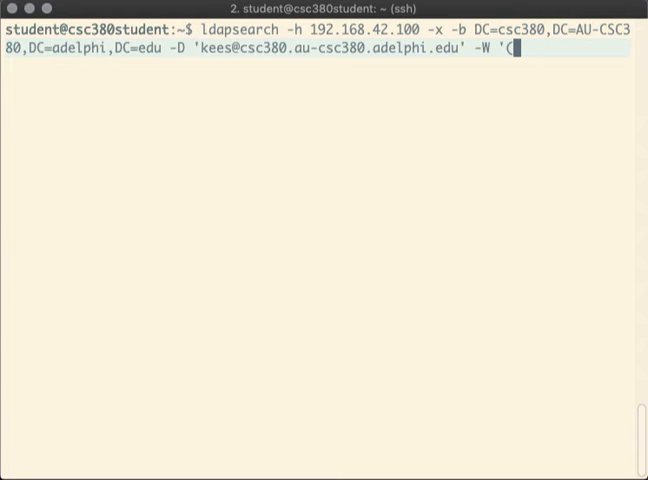
type("sn=Le")
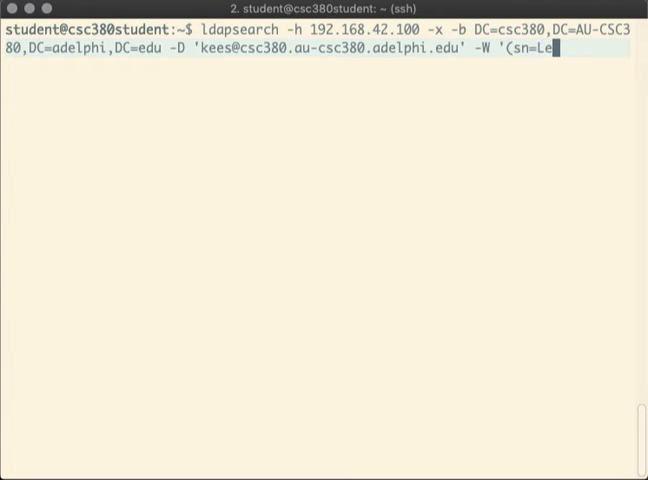
type("une)'")
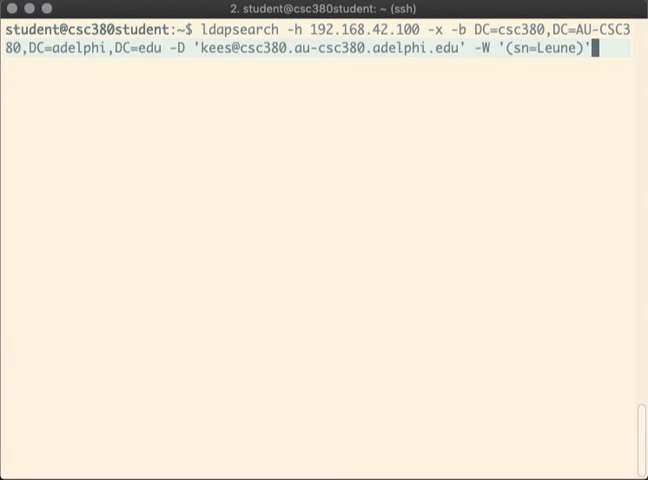
key("Return")
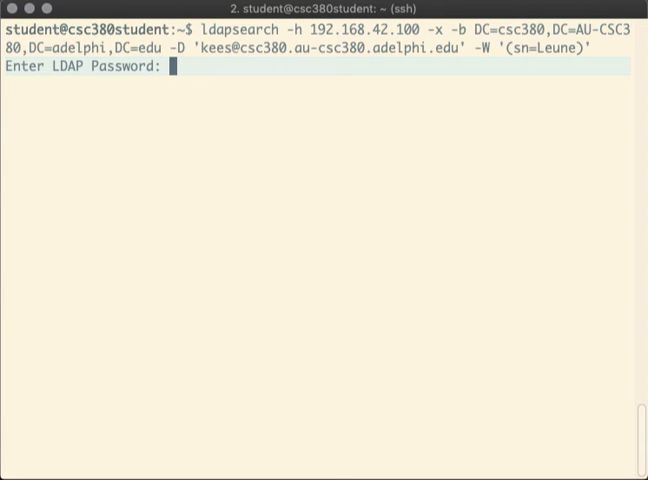
key("Return")
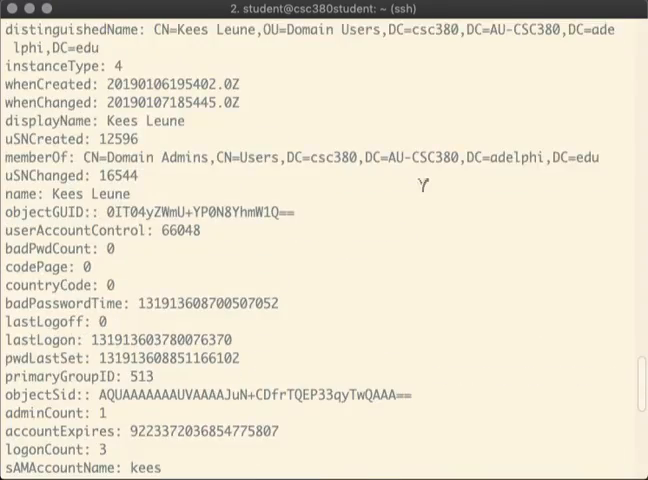
scroll("up", 3)
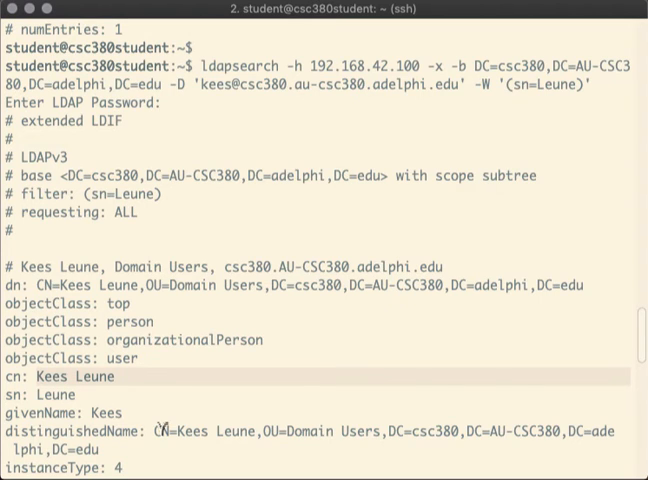
scroll("down", 3)
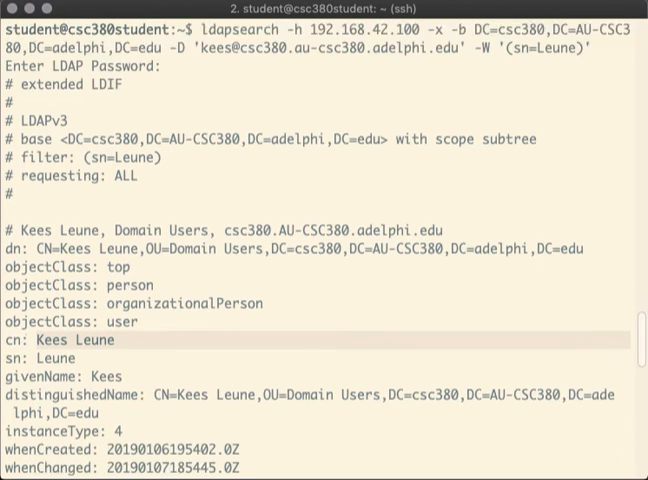
scroll("down", 3)
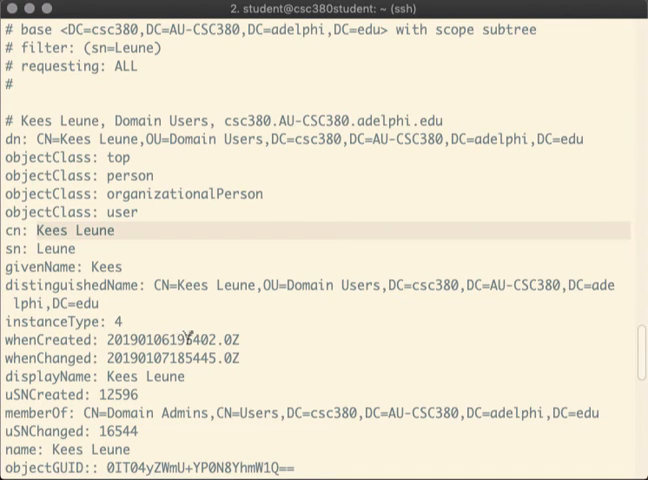
mouse_move(258, 338)
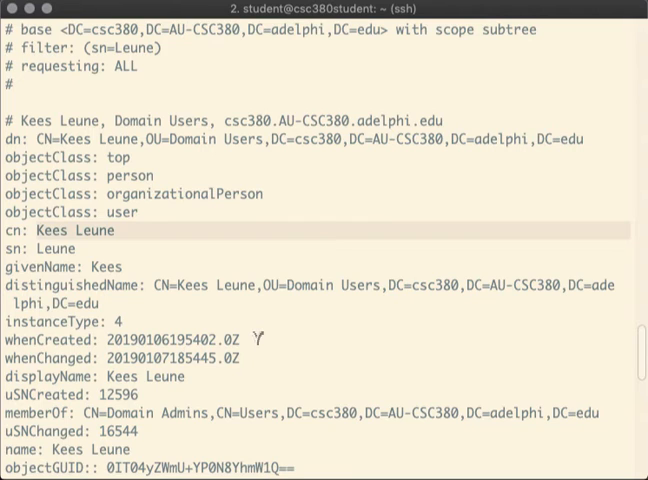
mouse_move(210, 330)
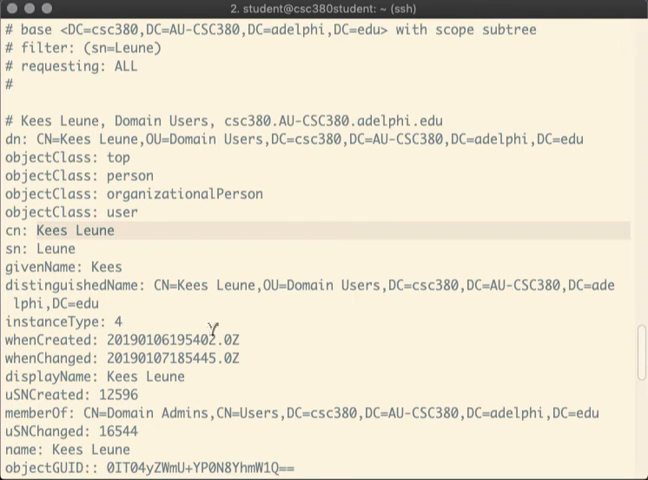
mouse_move(222, 320)
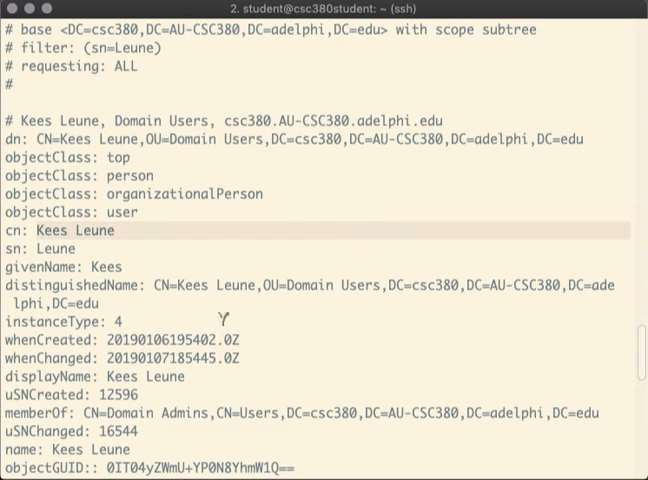
mouse_move(180, 318)
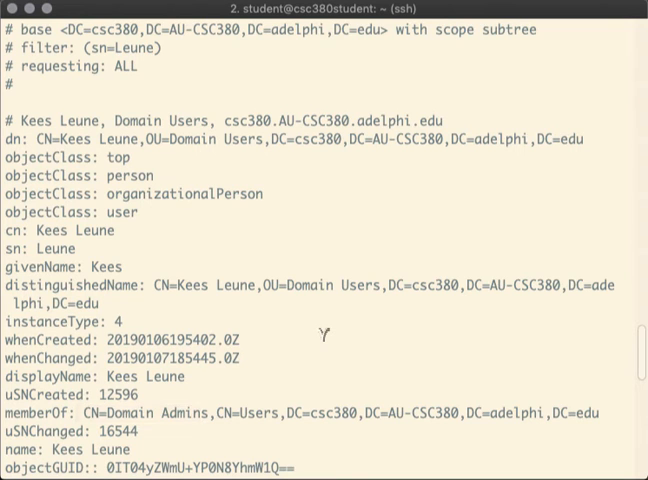
scroll("up", 3)
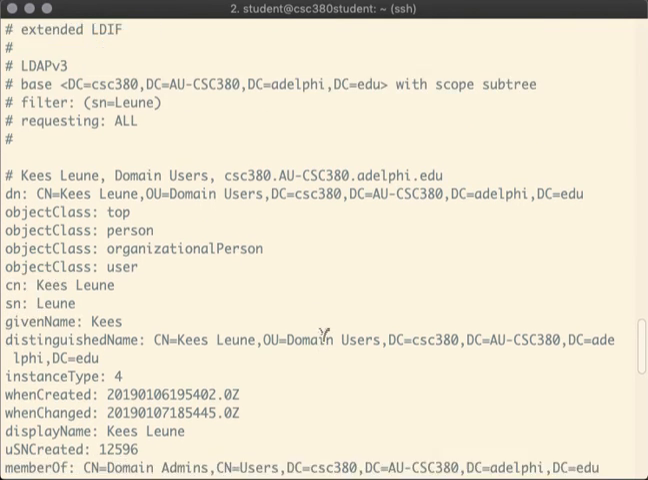
scroll("down", 3)
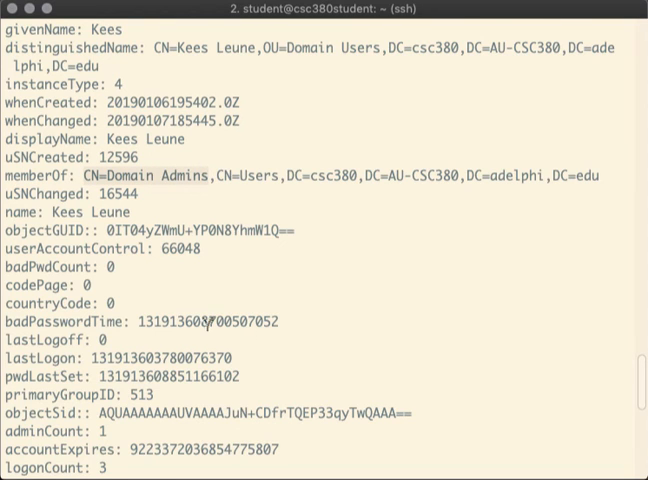
scroll("down", 3)
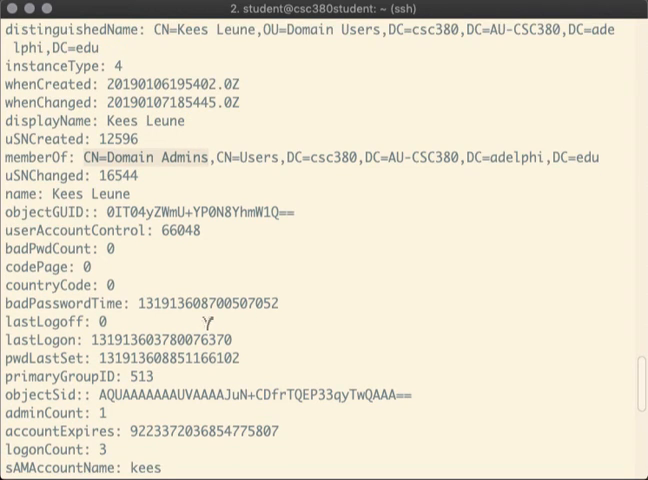
scroll("down", 3)
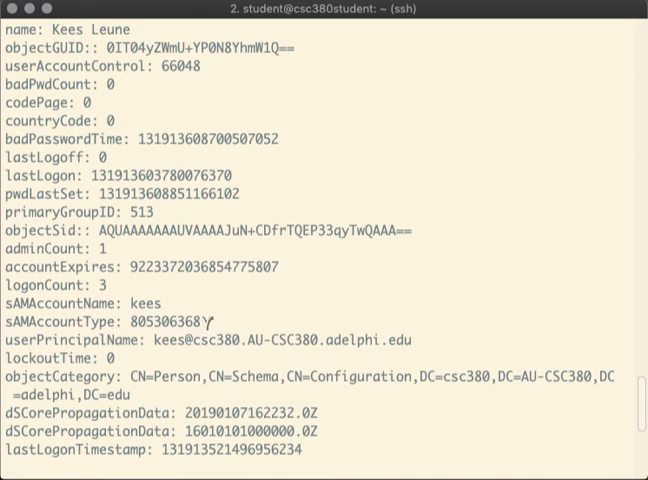
scroll("up", 3)
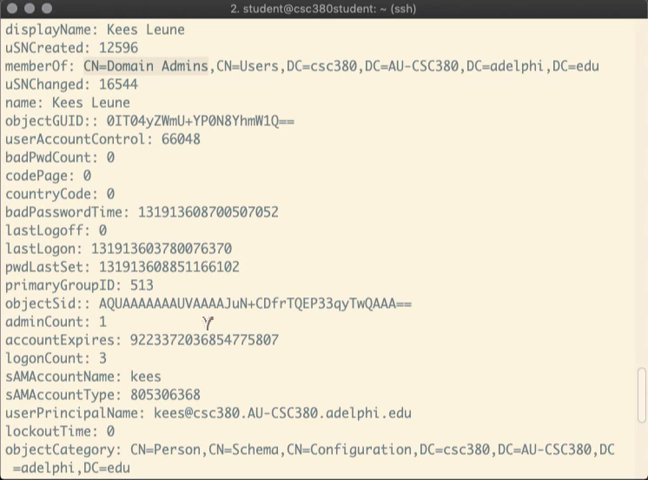
scroll("down", 3)
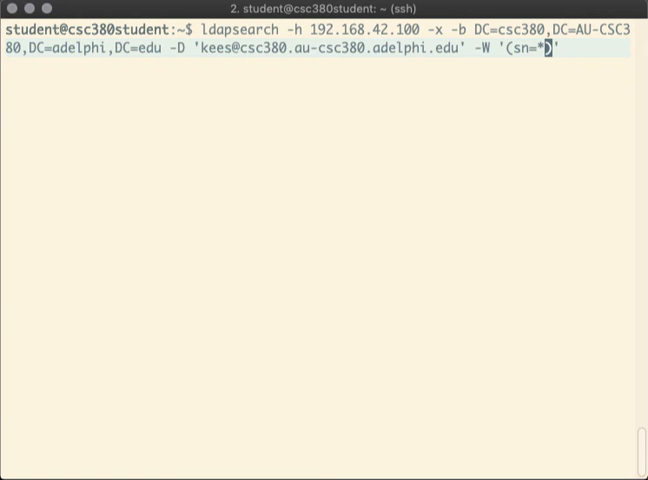
- Run the '(sn=*)' search piped into less and supply the LDAP password
type(")'")
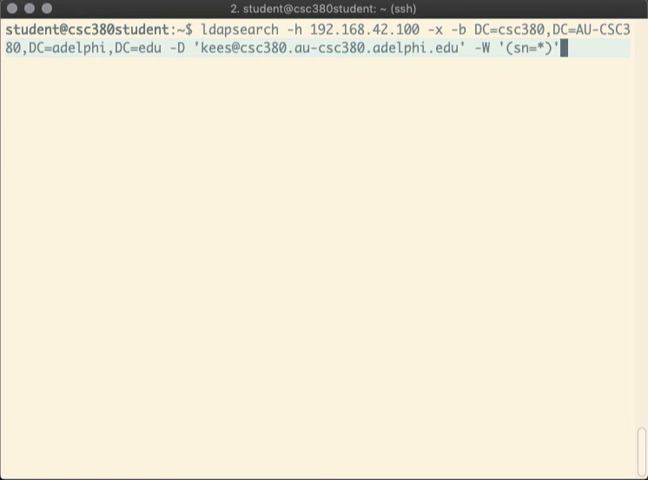
type("|les")
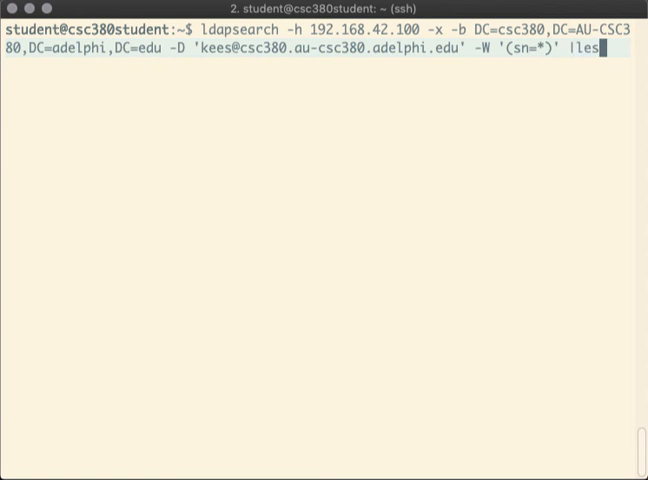
key("Return")
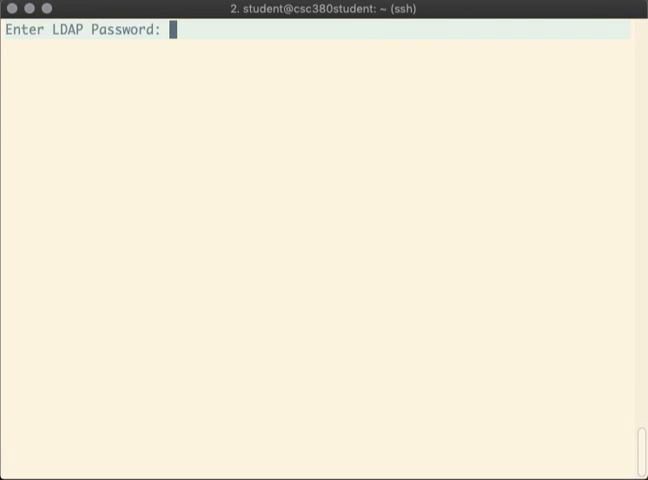
key("Return")
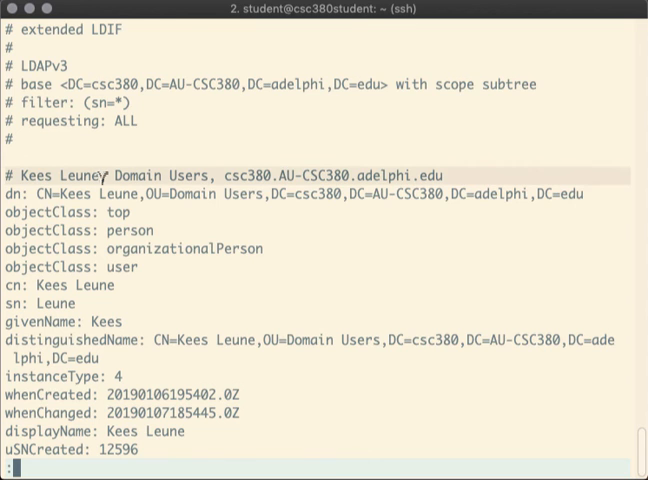
scroll("down", 3)
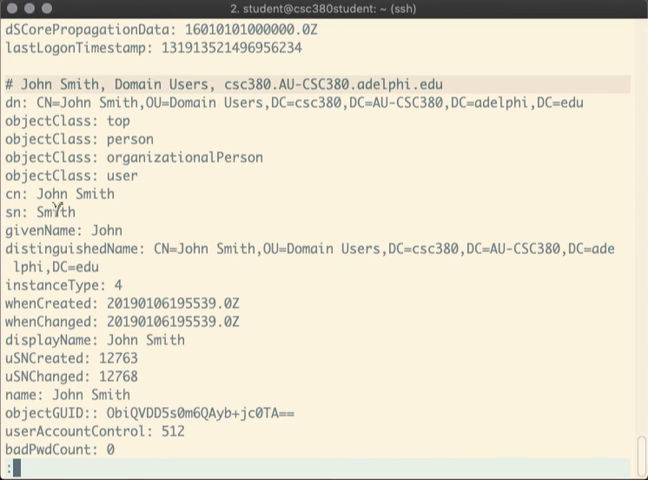
scroll("down", 3)
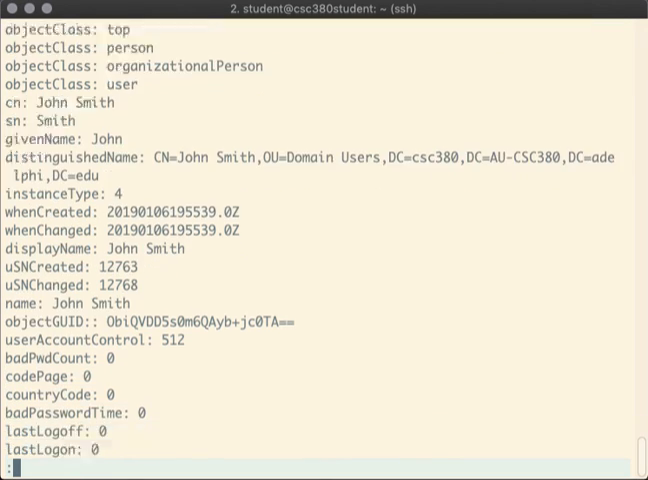
scroll("down", 3)
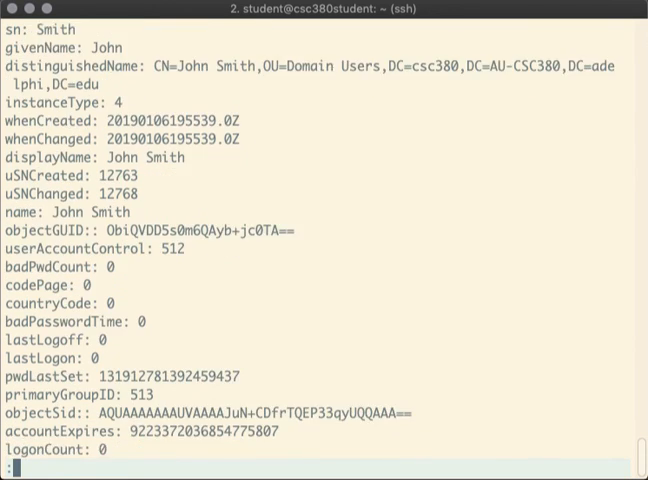
scroll("down", 3)
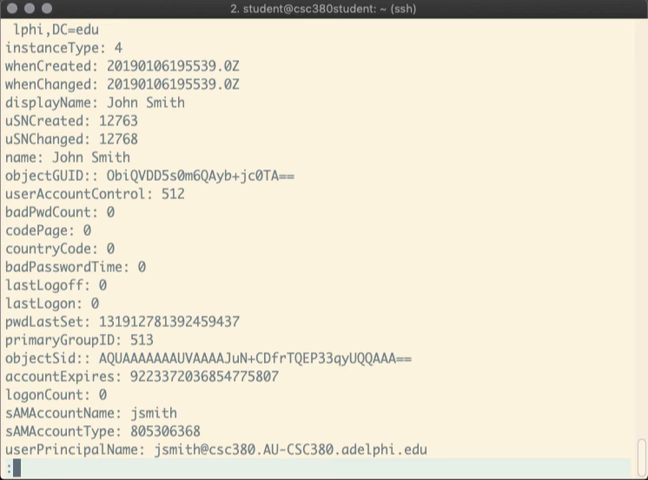
scroll("down", 3)
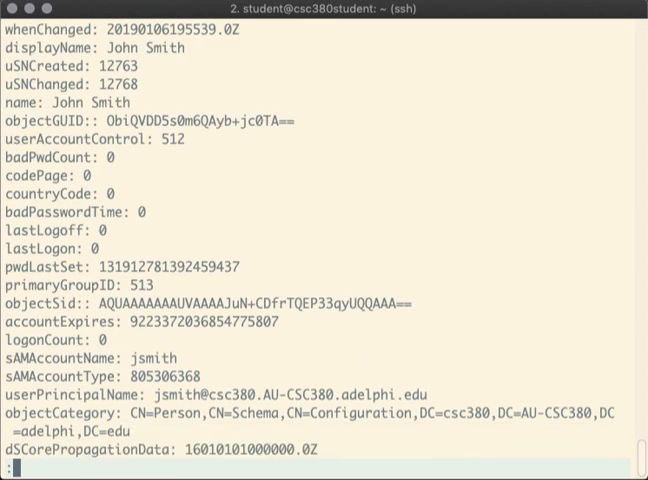
scroll("down", 3)
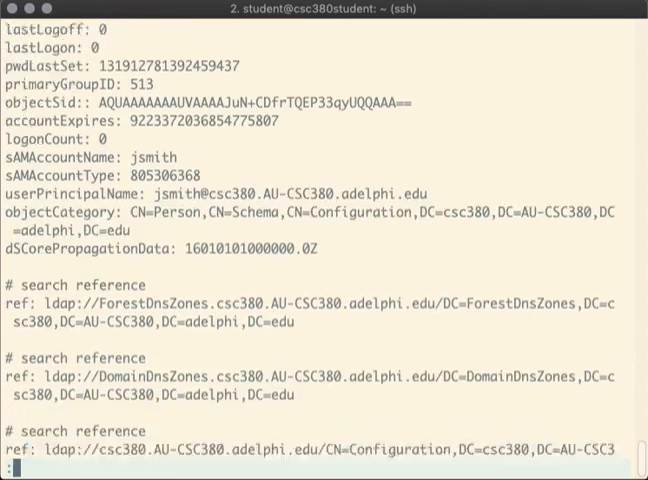
key("q")
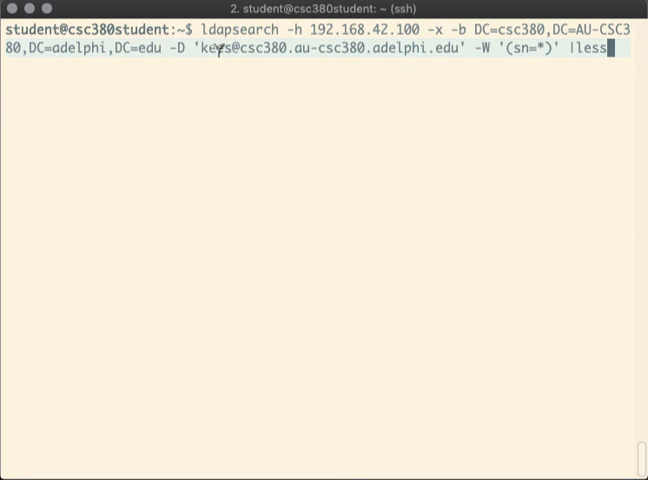
- Remove the '|less' pipe from the recalled sn=* ldapsearch command
key("BackSpace")
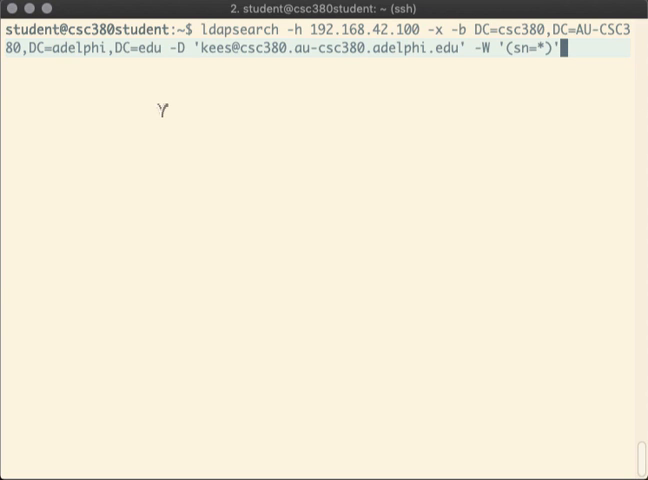
mouse_move(359, 133)
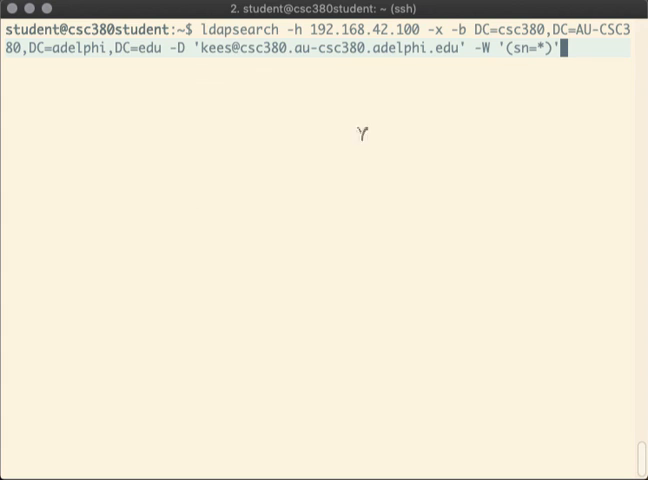